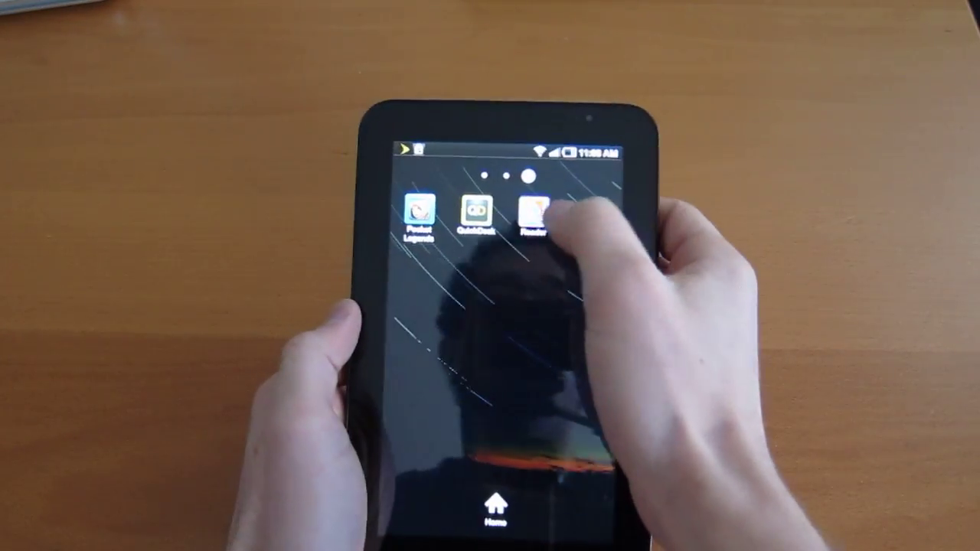
Step: Launch the Google Reader app from the tablet home screen
click(534, 218)
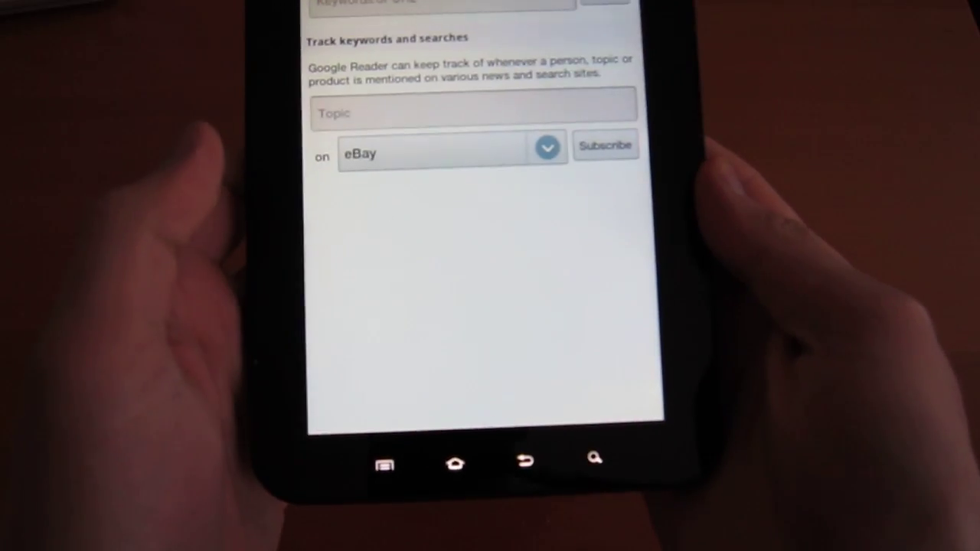
Step: Search the feed discovery page for the geek.com/feed address
click(455, 80)
text(geek.com/feed)
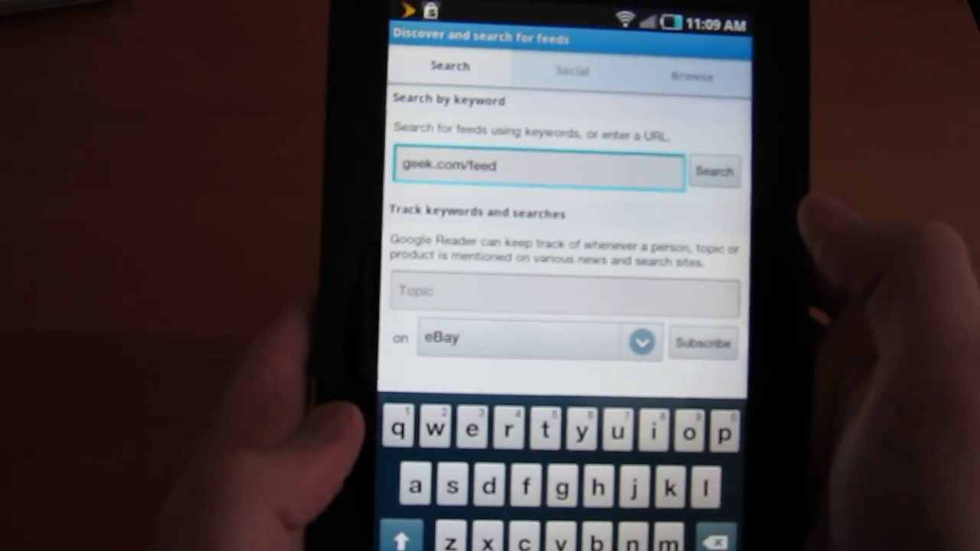
click(714, 172)
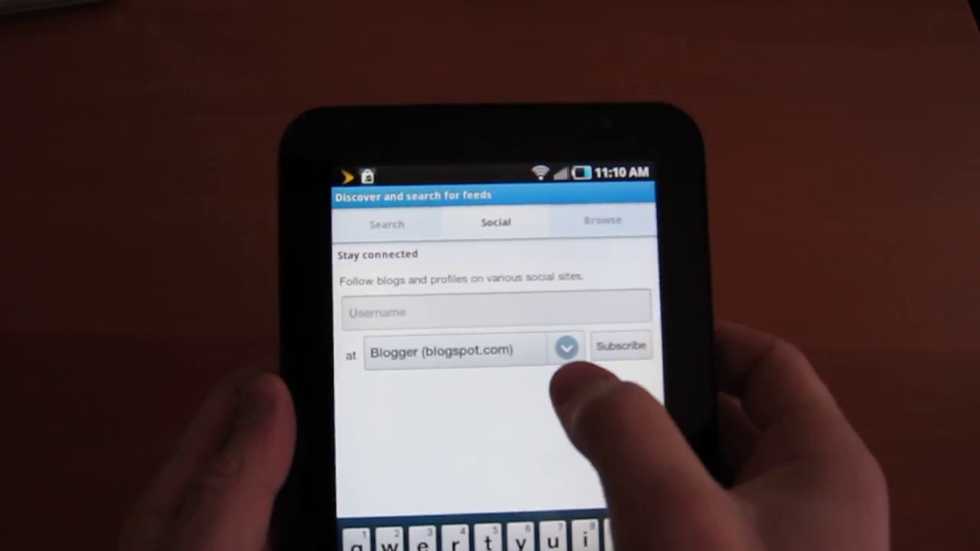
Step: Show the list of social sites whose blogs and profiles can be followed
click(566, 350)
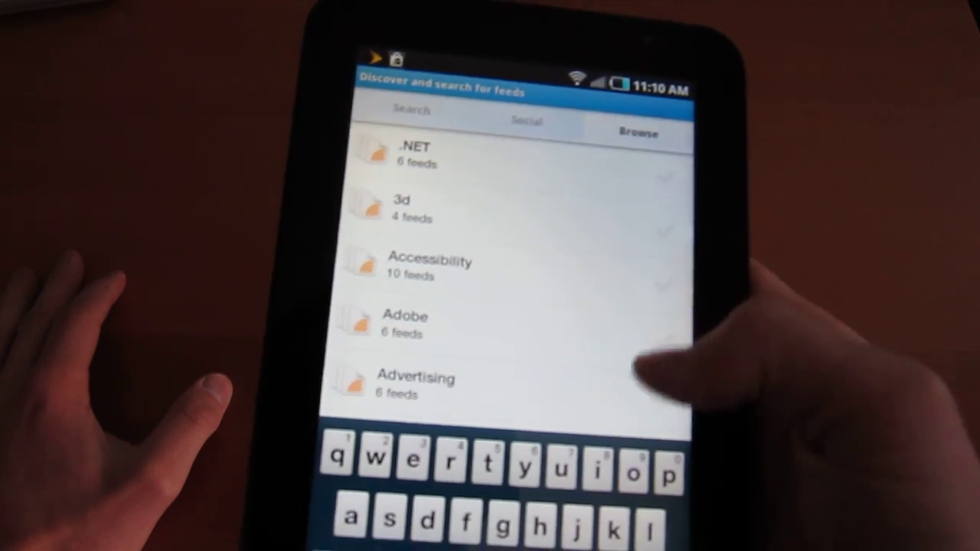
Step: Scroll the Browse bundle categories down to Coffee and open its bundle of 10 feeds
scroll(down, 3)
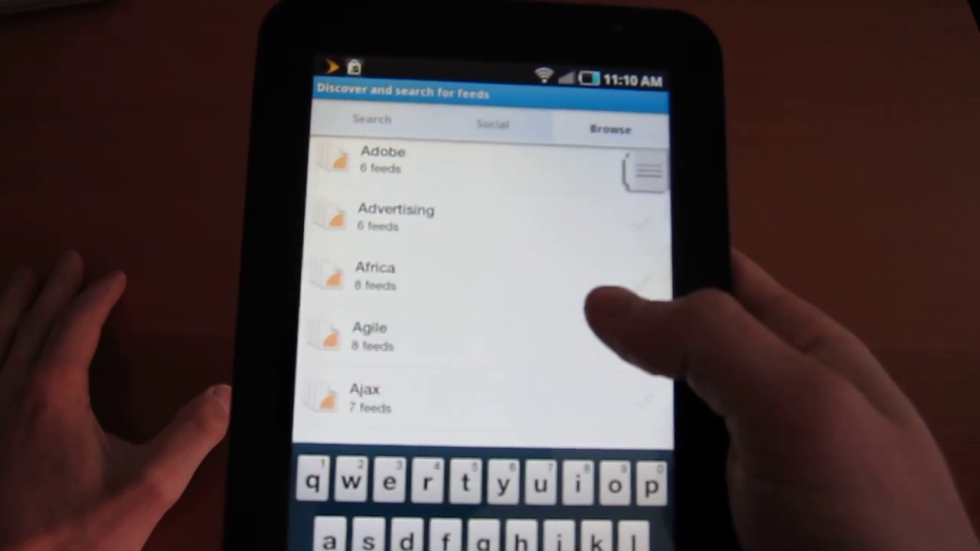
scroll(down, 3)
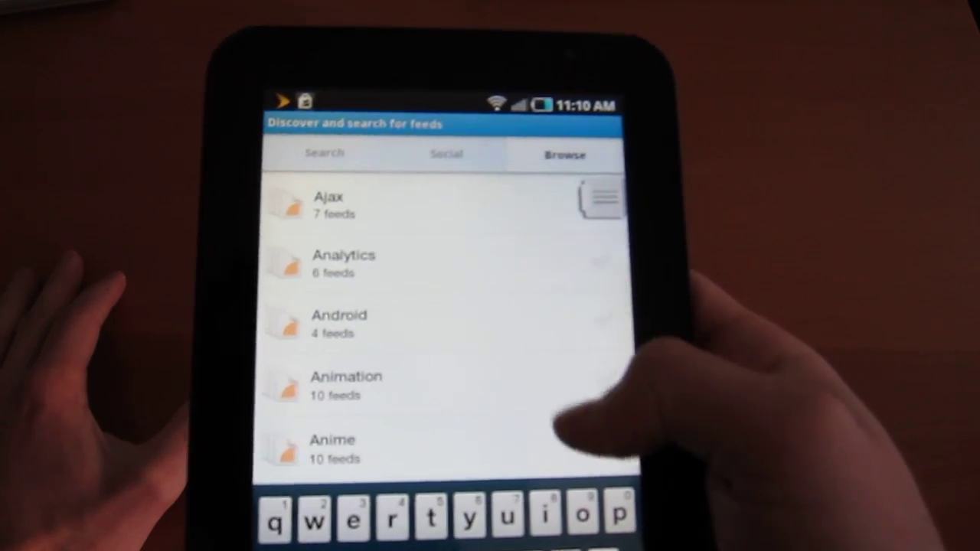
scroll(down, 3)
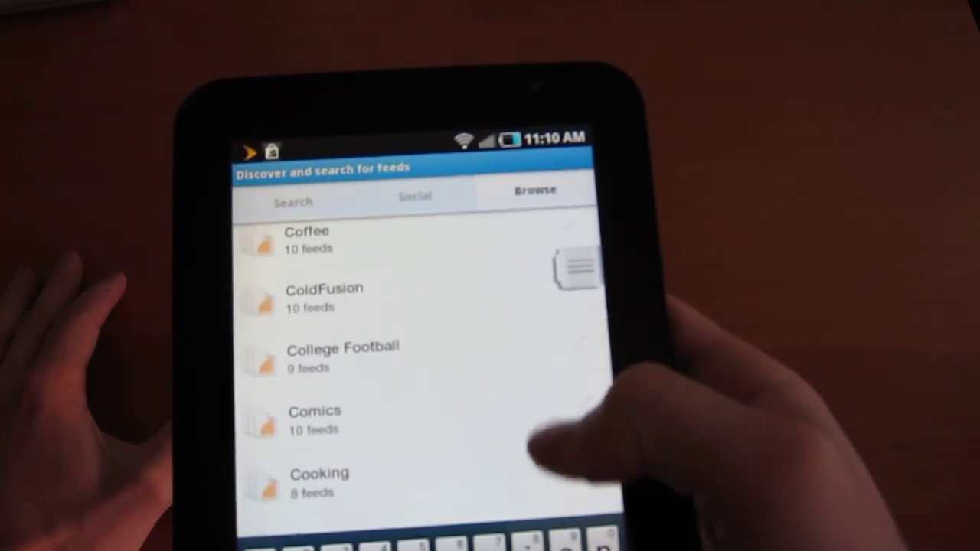
scroll(down, 3)
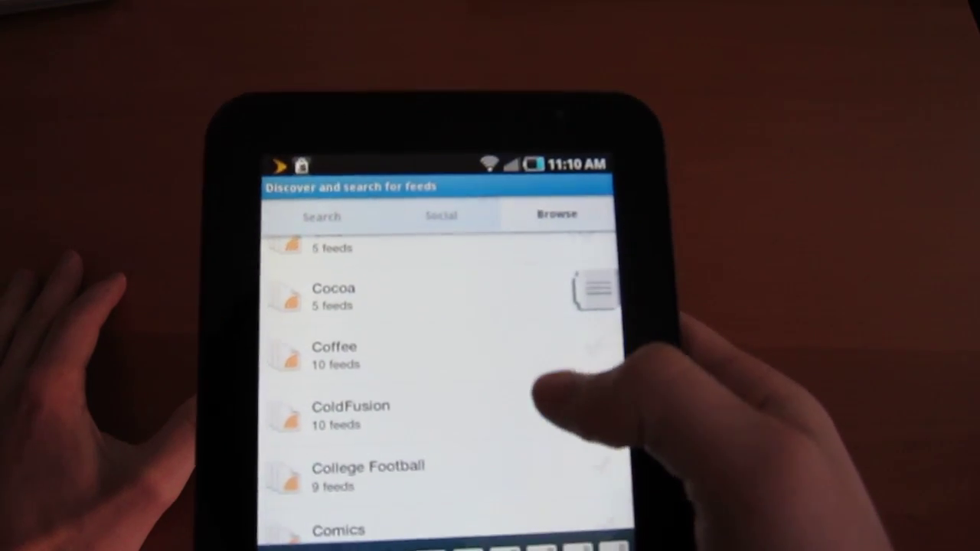
click(334, 354)
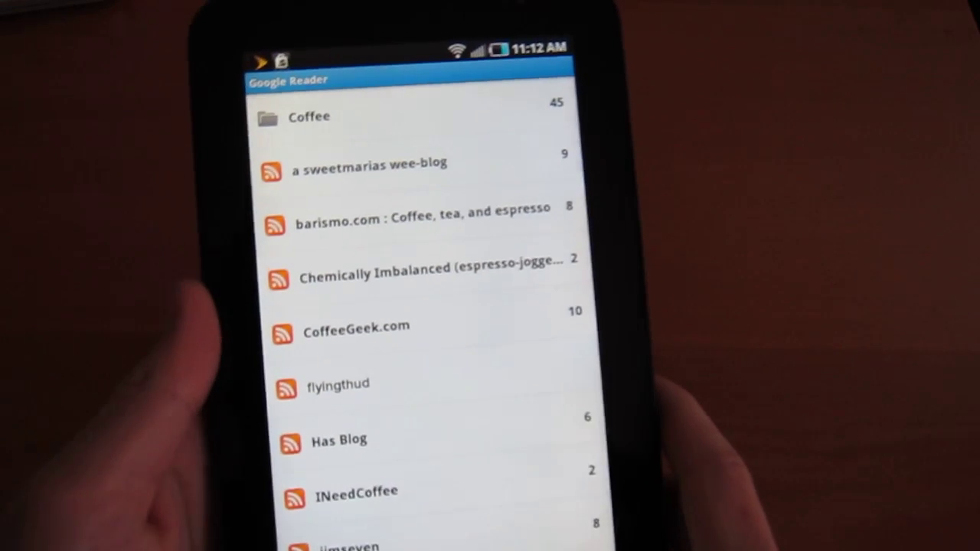
scroll(down, 3)
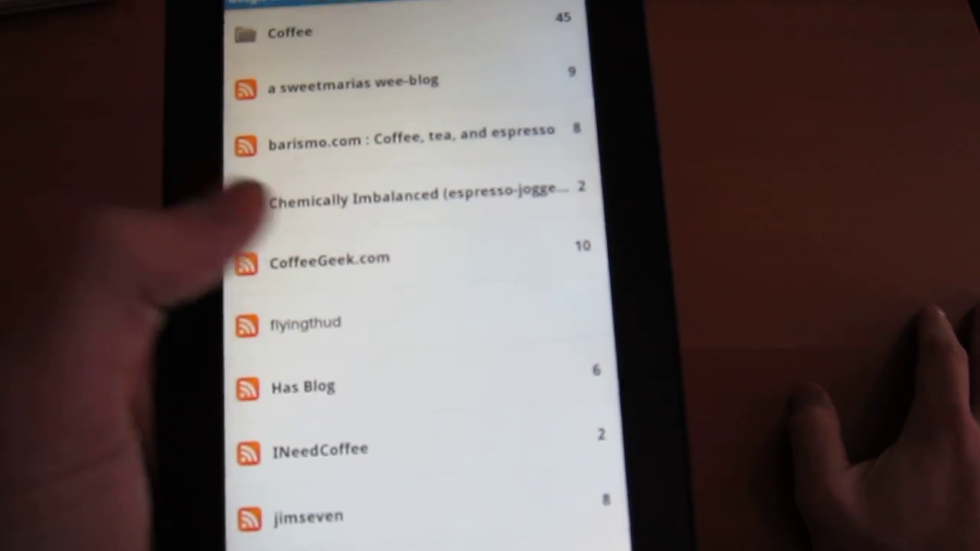
click(329, 258)
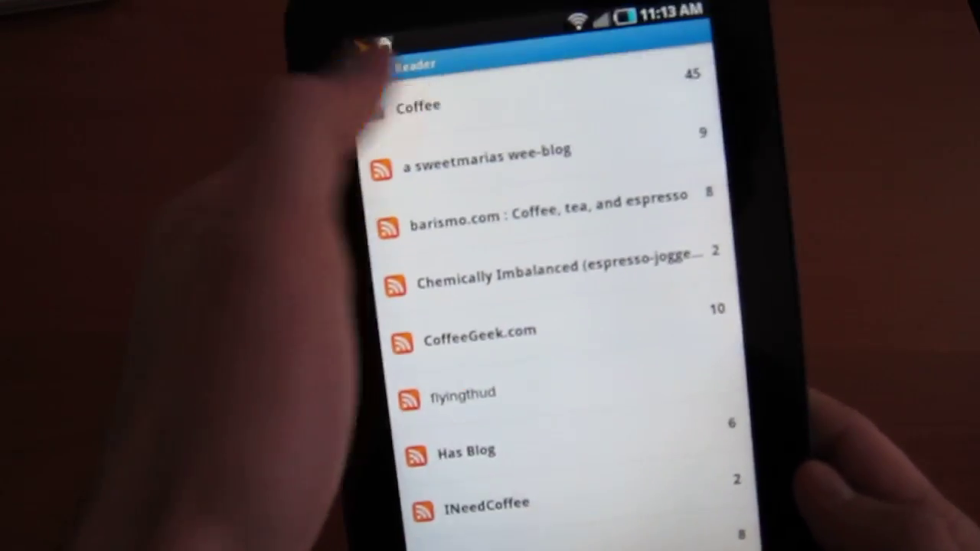
Step: Leave the Coffee folder for Explore and look through its recommended articles
click(423, 105)
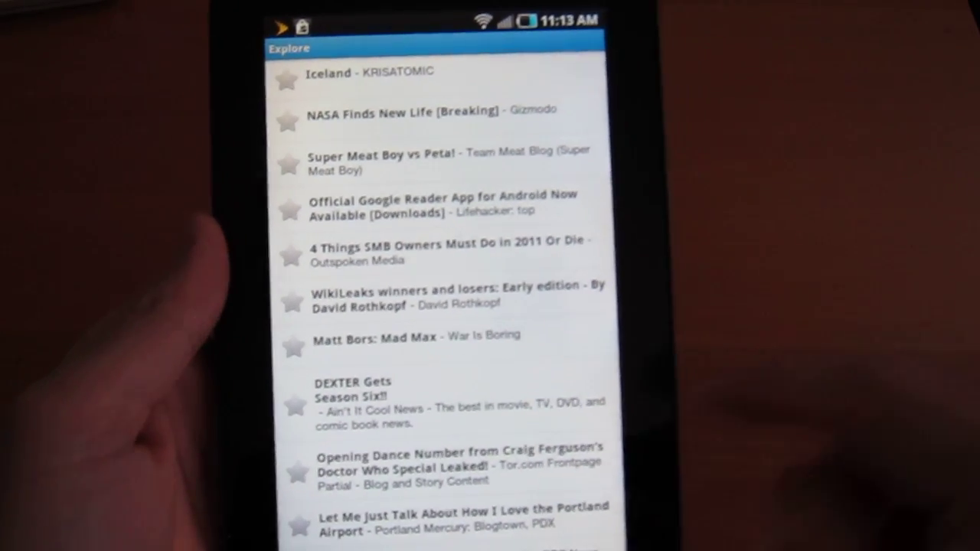
scroll(down, 3)
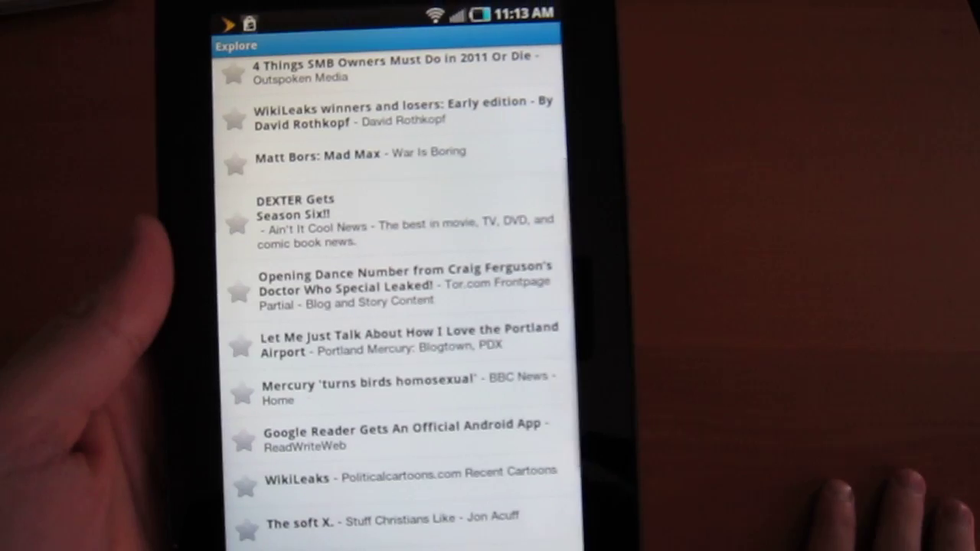